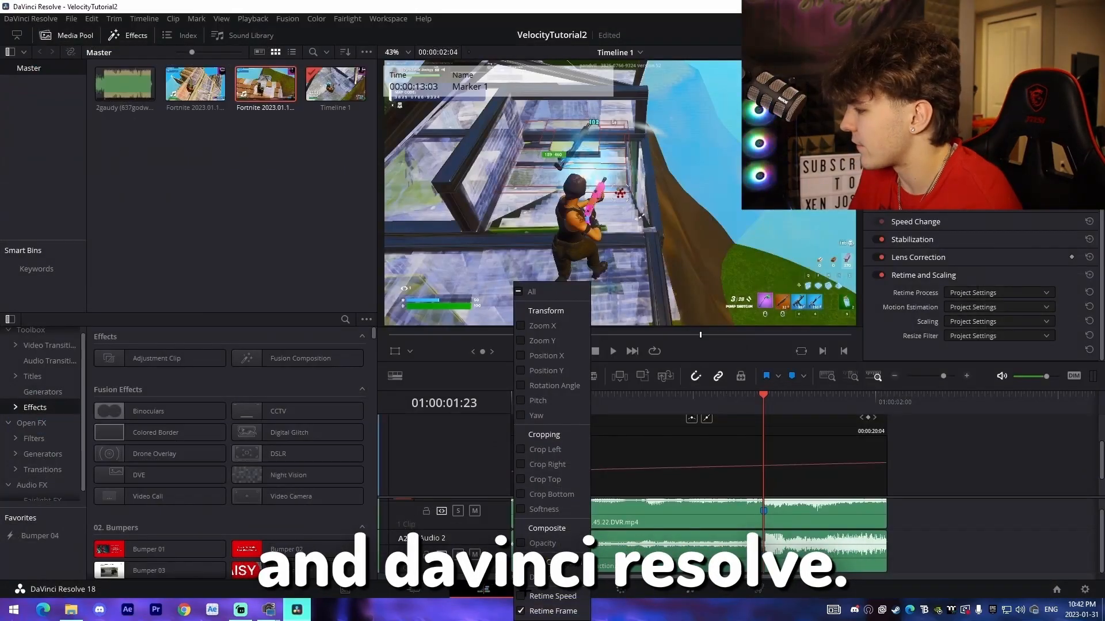
Leave Resolve's retime view and bring up the After Effects project with the Fortnite clips in Comp 1.
left_click(128, 610)
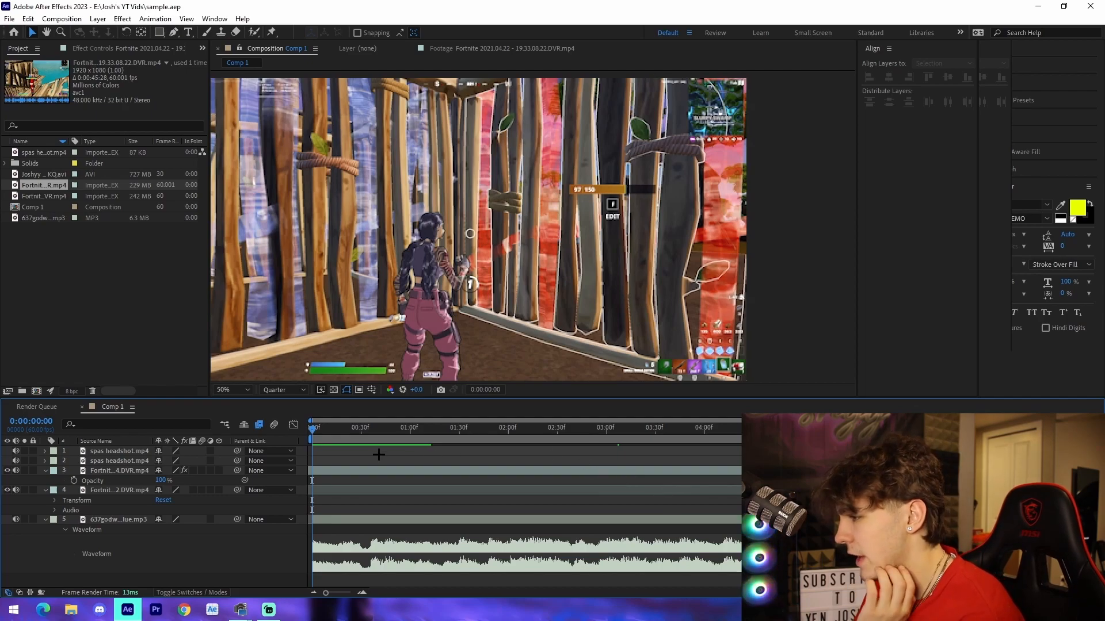
Preview the footage at 0:40, 3:48 and 3:36, then select the Fortnite clip layer to retime.
left_click(373, 427)
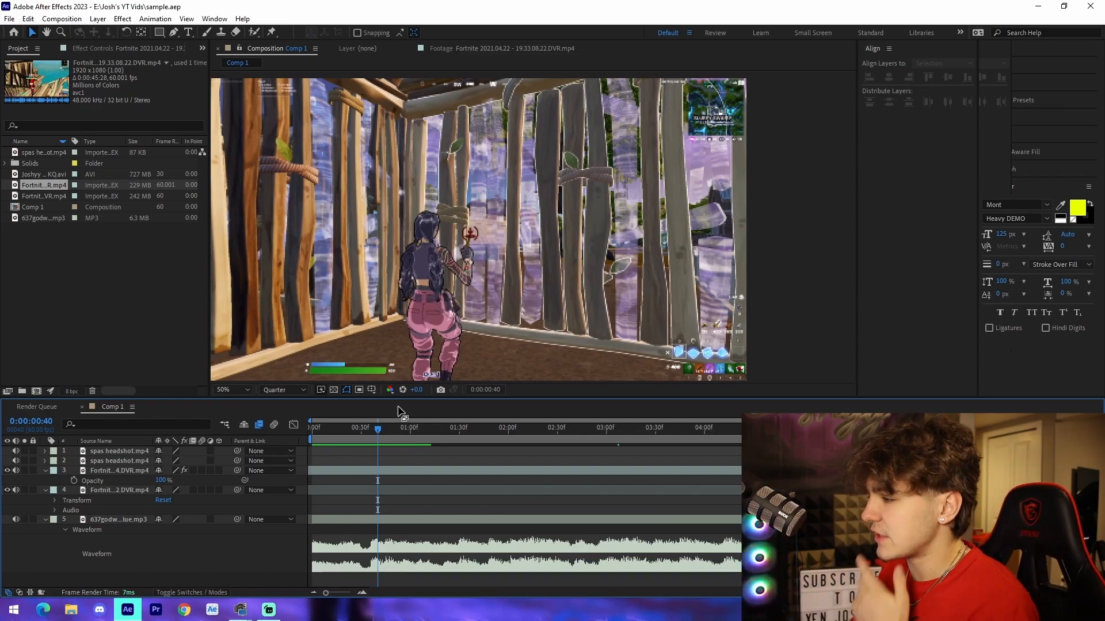
mouse_move(654, 427)
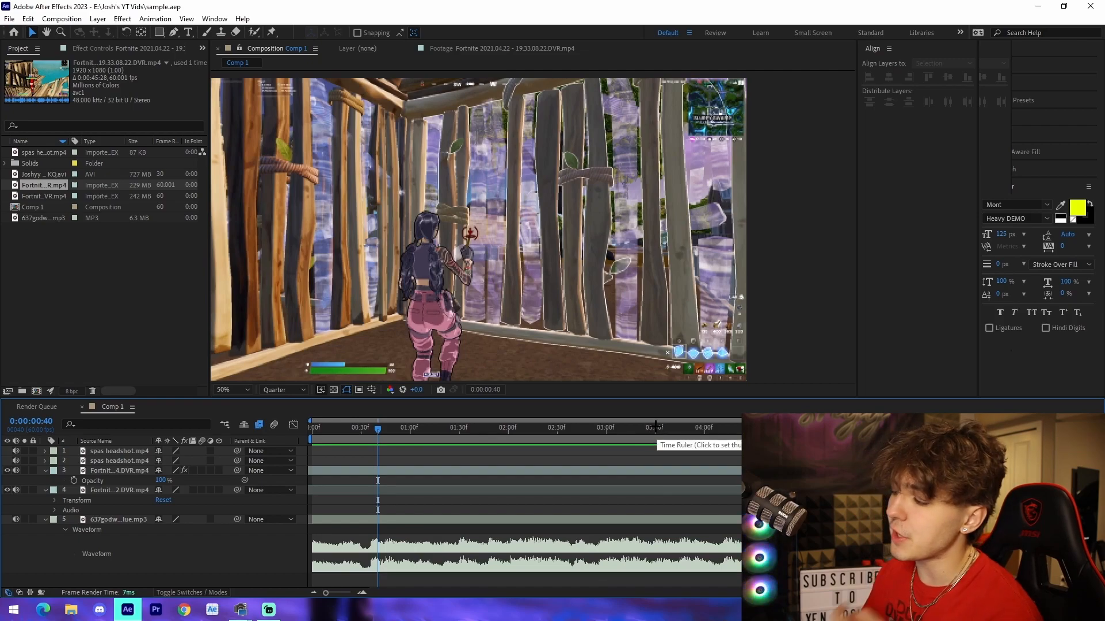
mouse_move(682, 435)
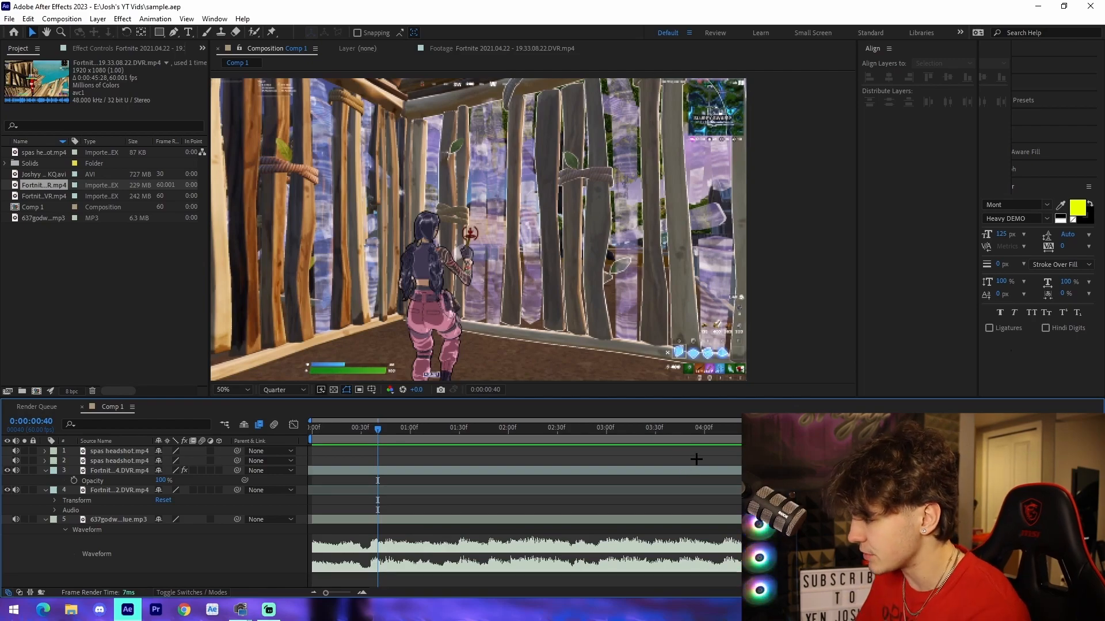
left_click(663, 429)
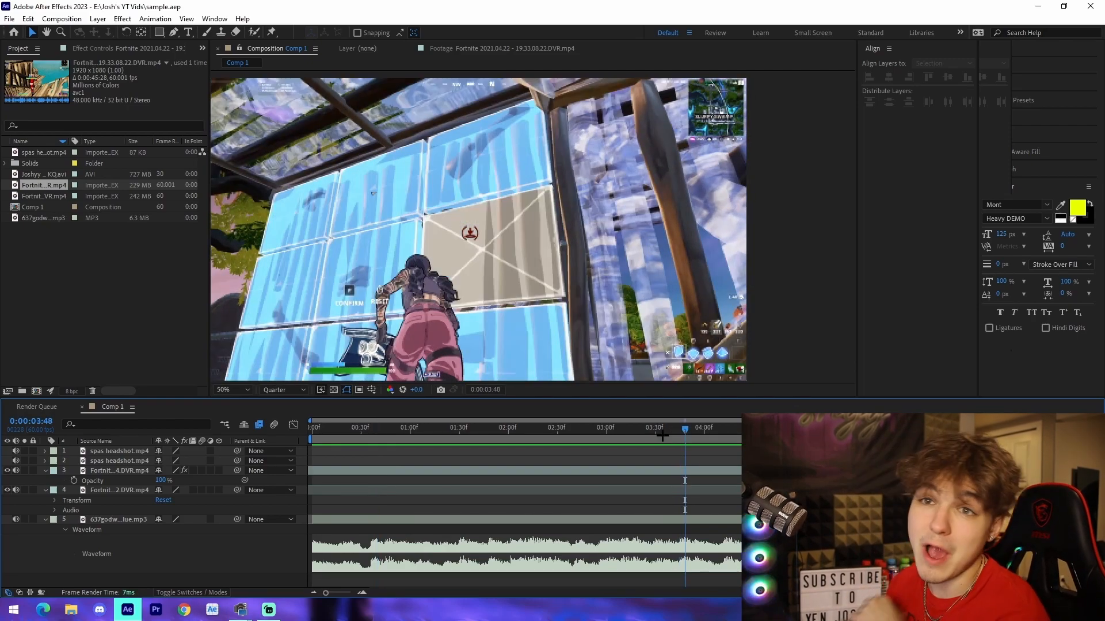
mouse_move(663, 435)
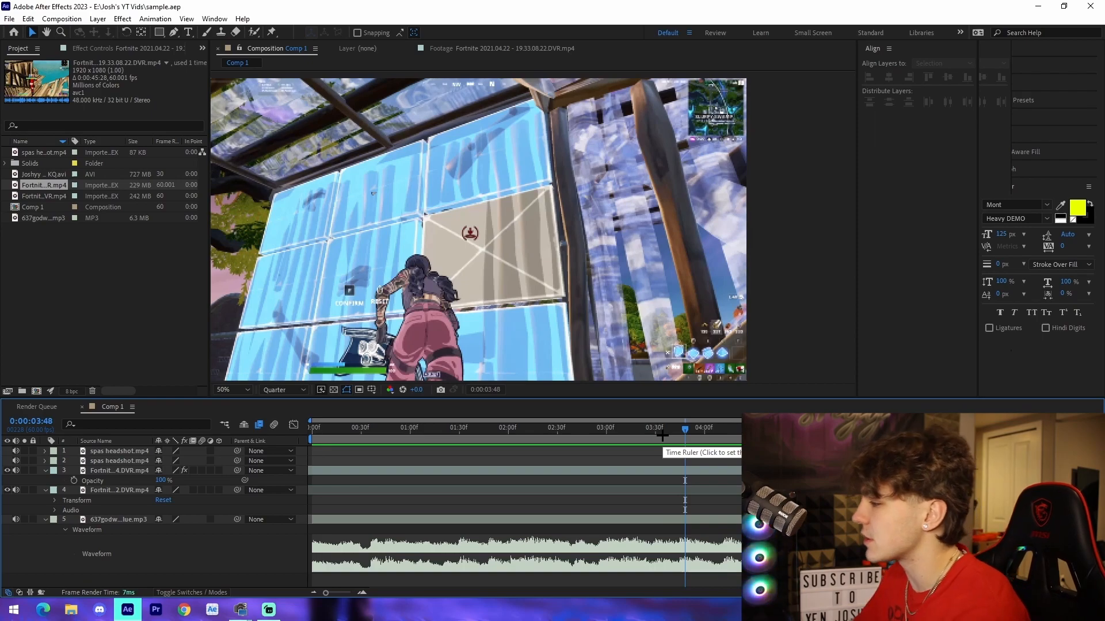
left_click(663, 427)
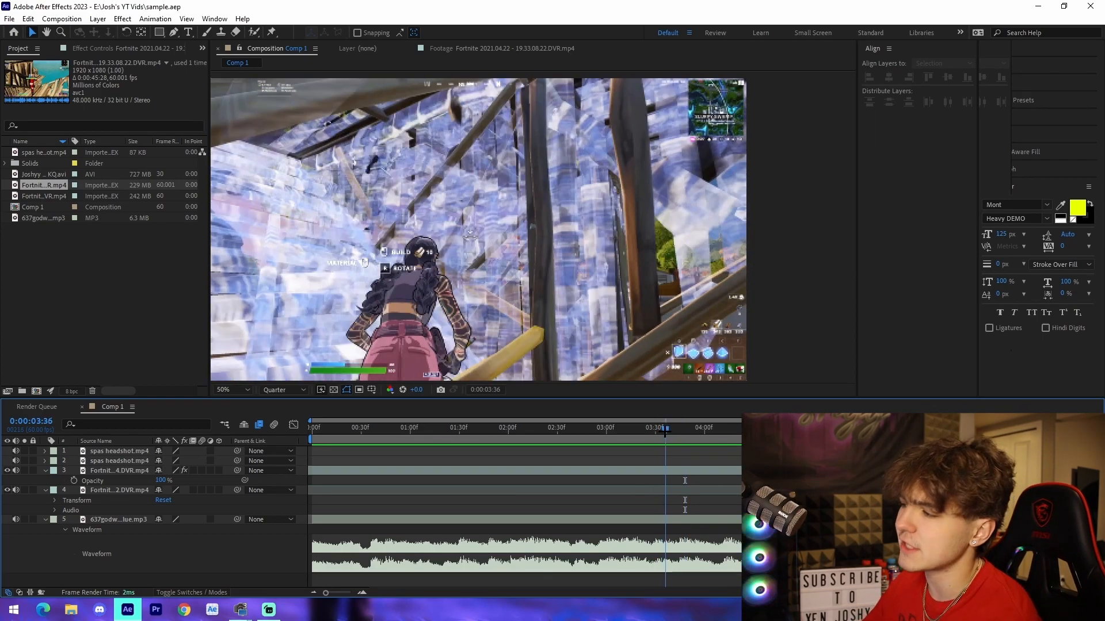
left_click(710, 427)
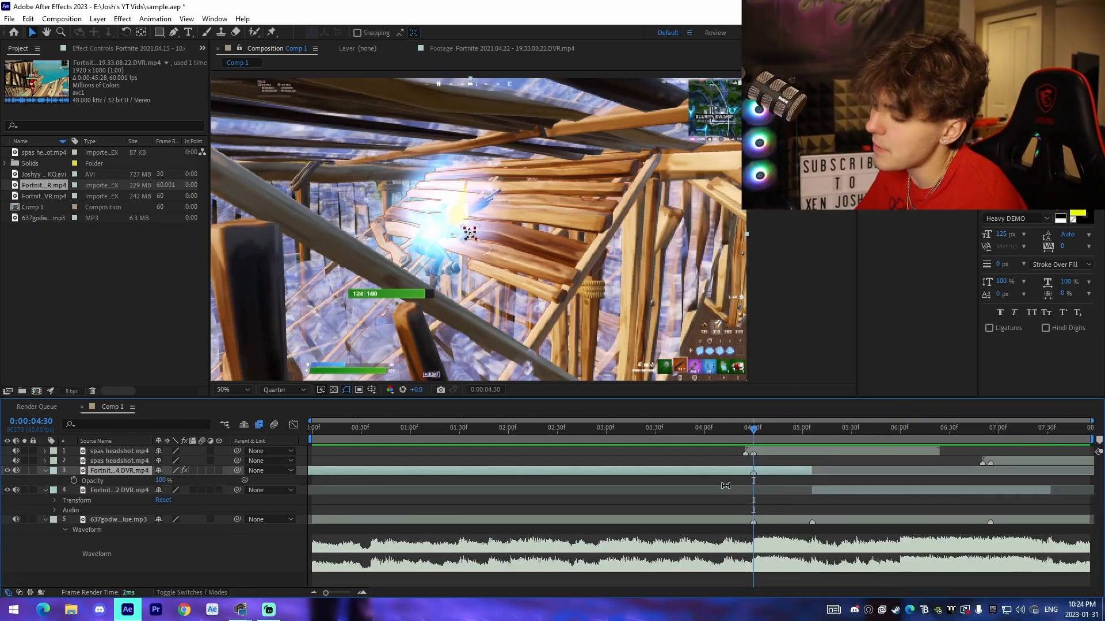
mouse_move(789, 476)
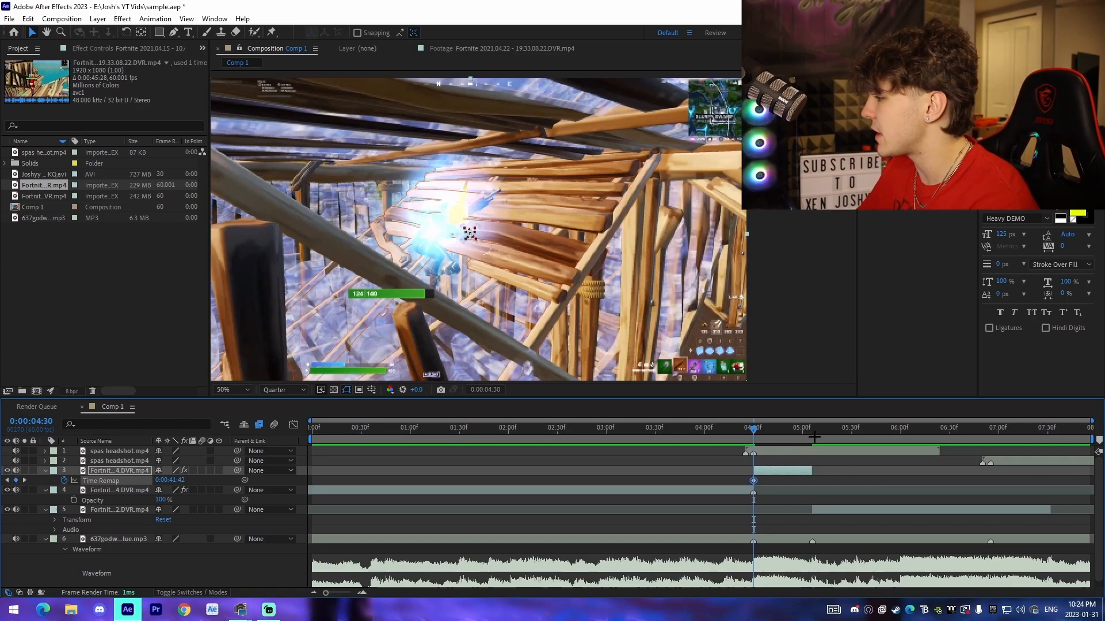
Place the later remap point at 5:06 and review the footage around the 4:30 cut.
left_click(811, 428)
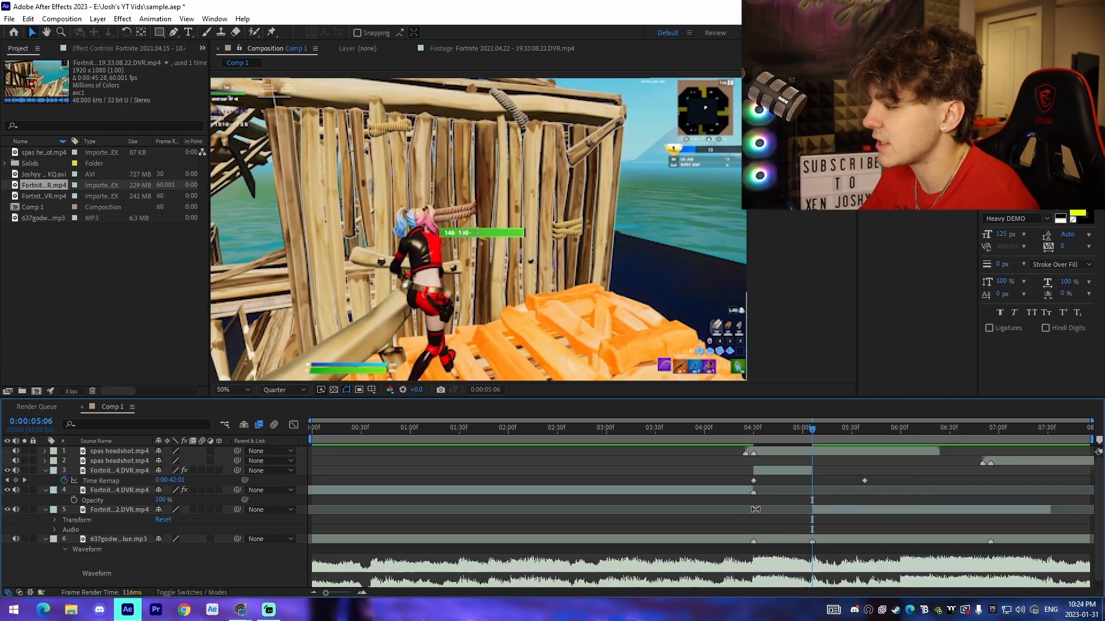
left_click(683, 428)
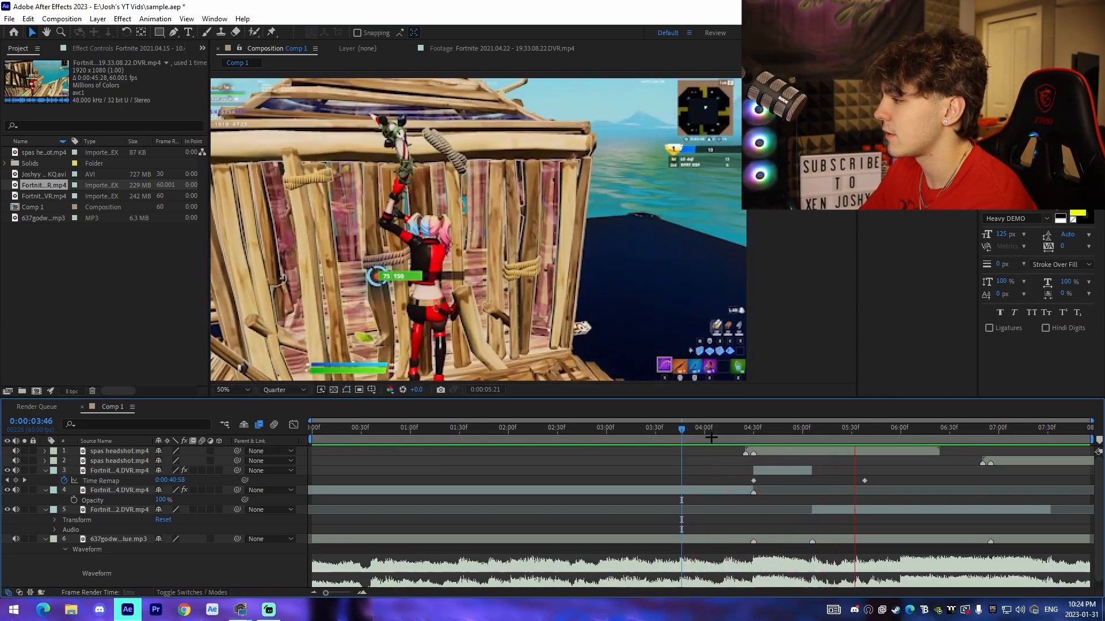
left_click(836, 428)
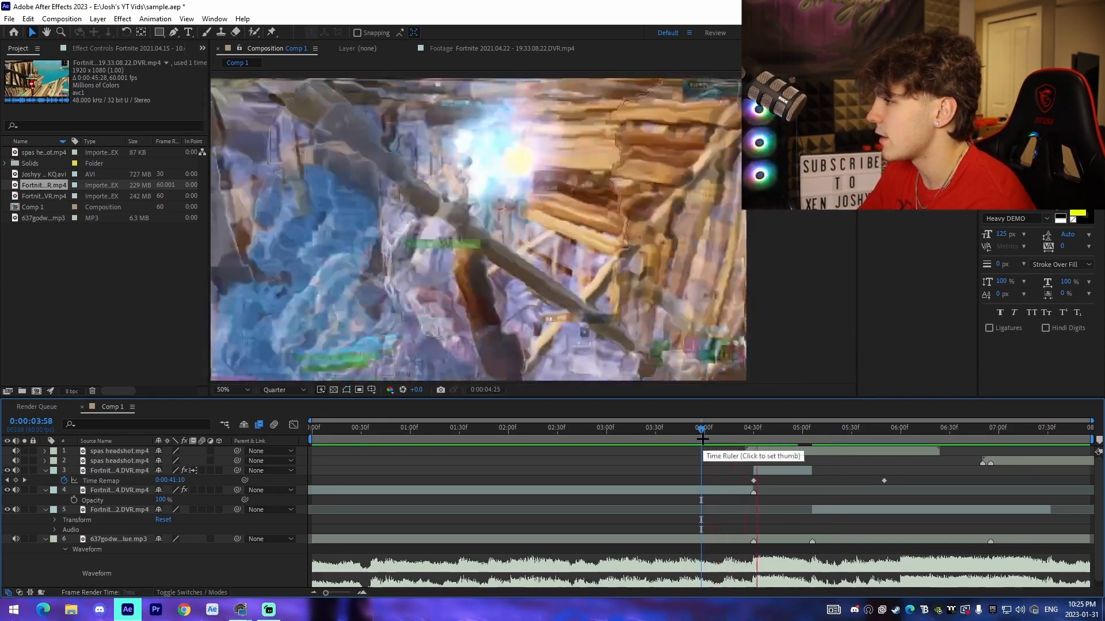
left_click(852, 428)
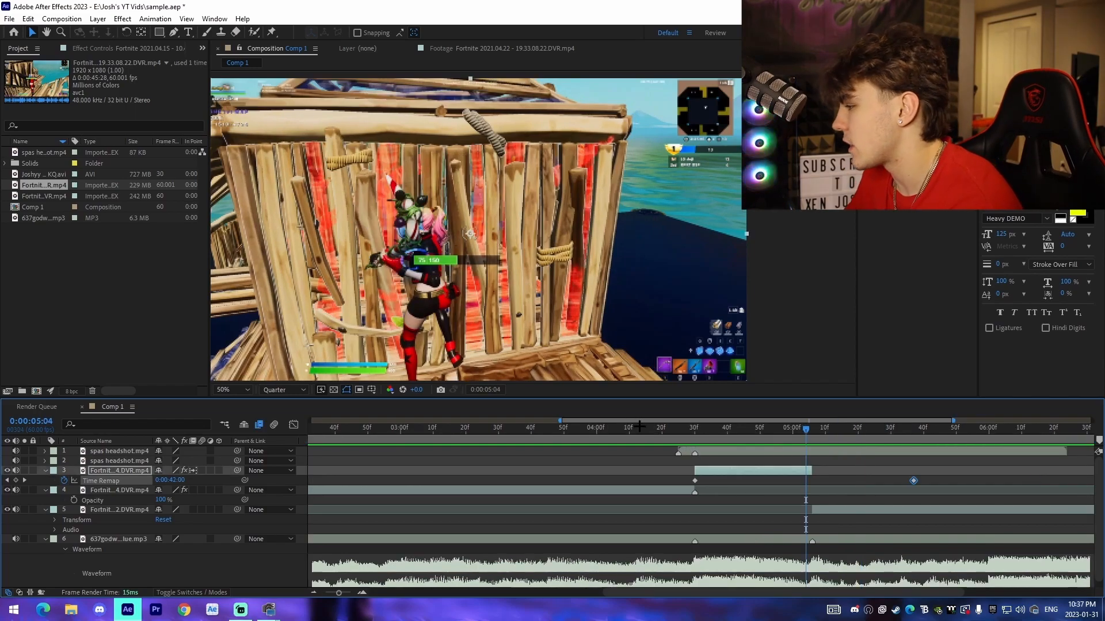
Extend the remapped piece back to 4:06 and add a remap keyframe at 5:06.
left_click(694, 428)
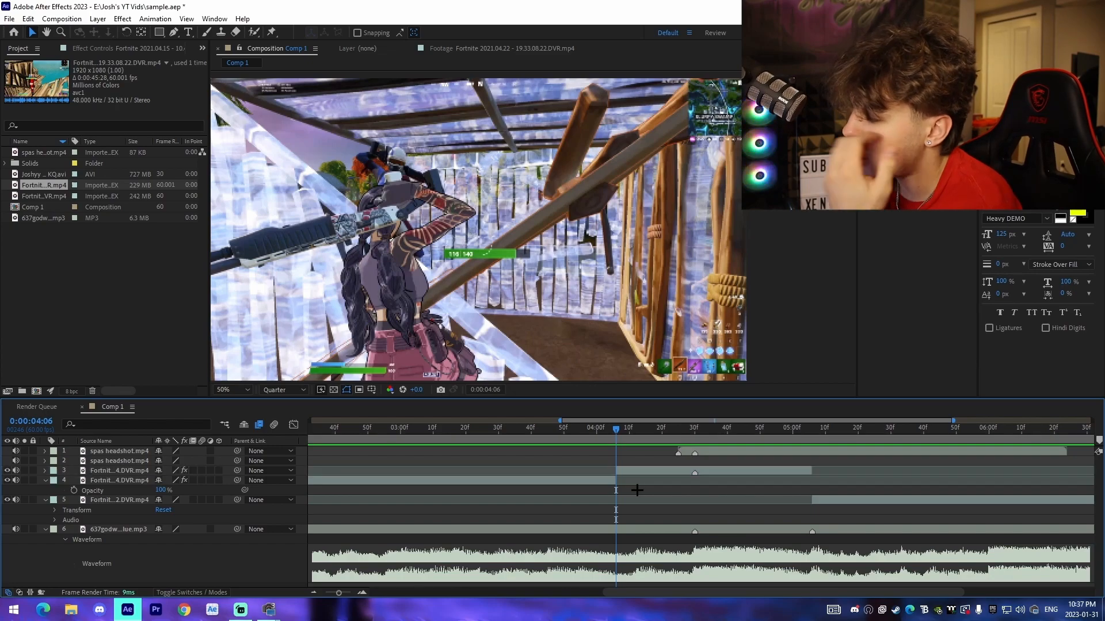
mouse_move(604, 450)
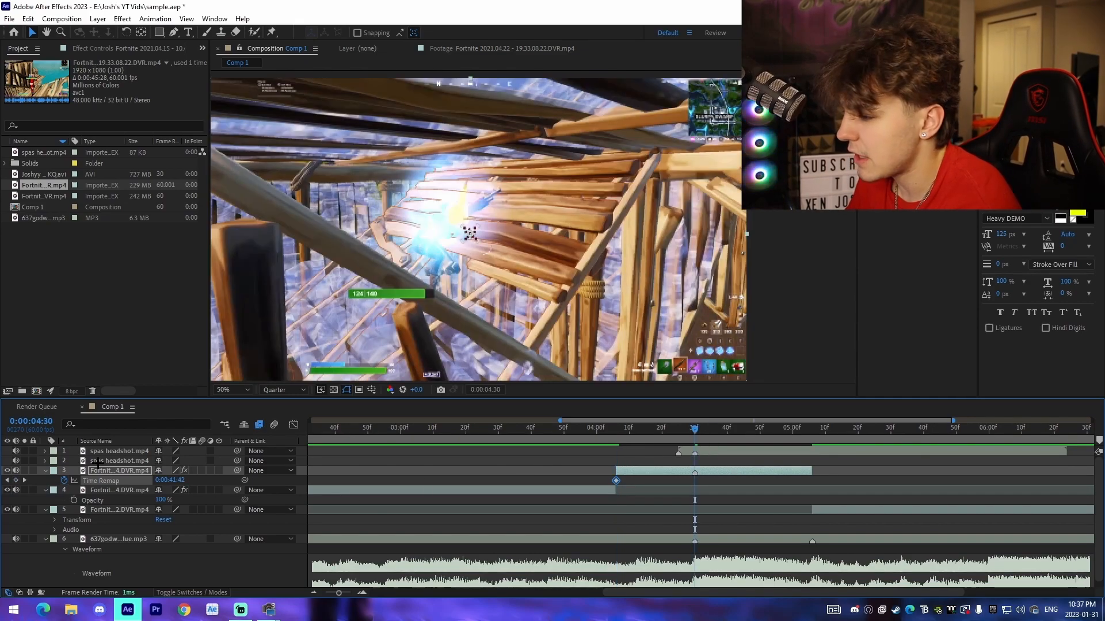
left_click(810, 429)
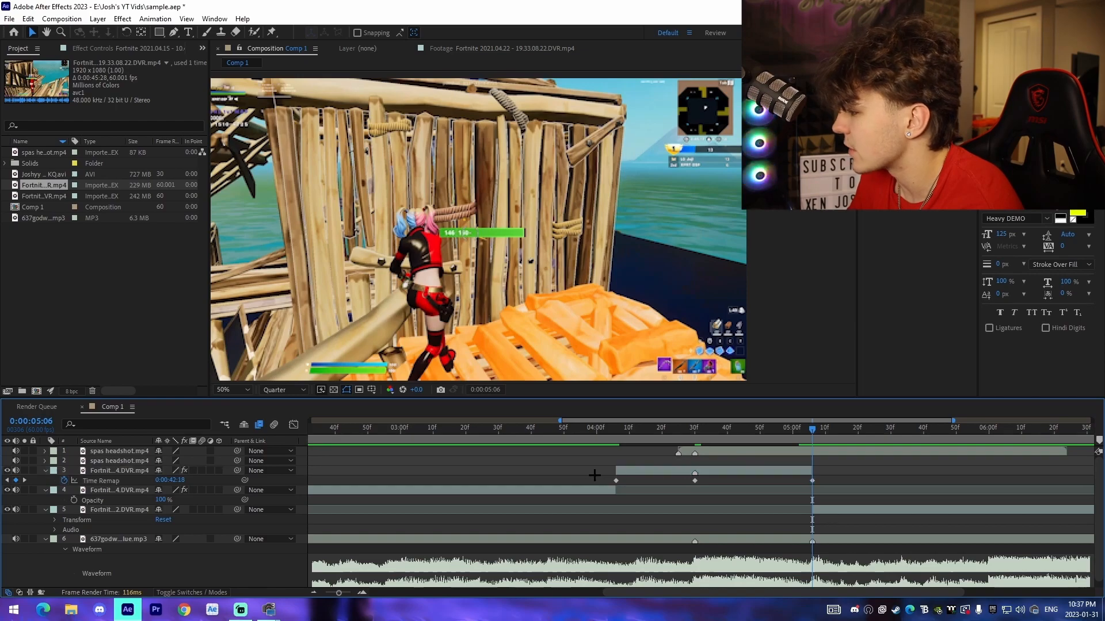
Show the time-remap speed curve and pull the later keyframe's ease handle into an S-curve.
left_click(120, 469)
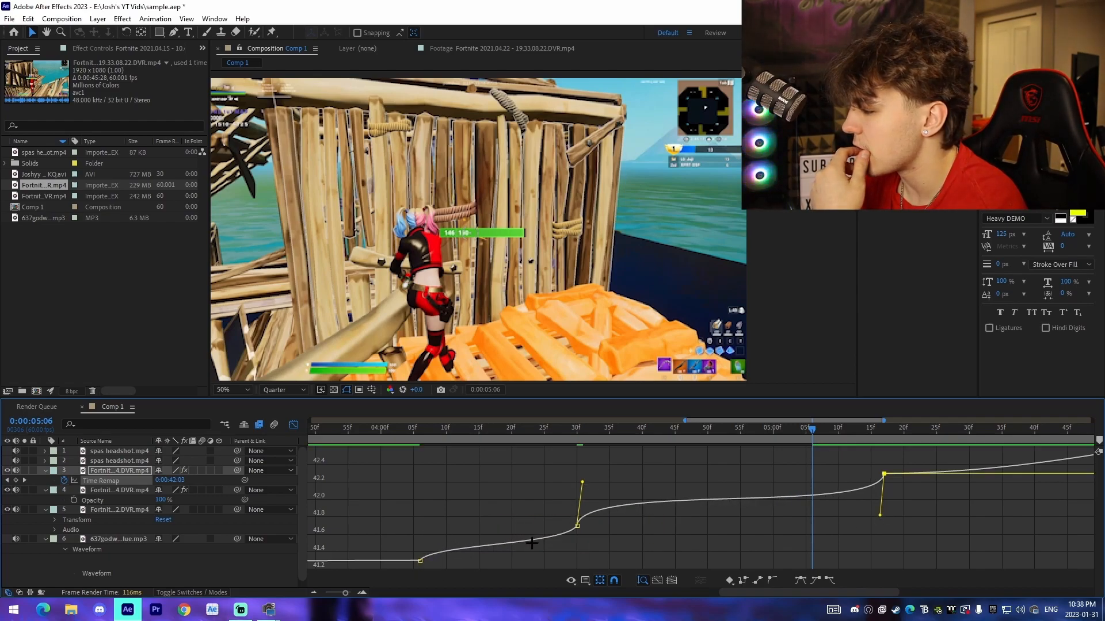
mouse_move(619, 503)
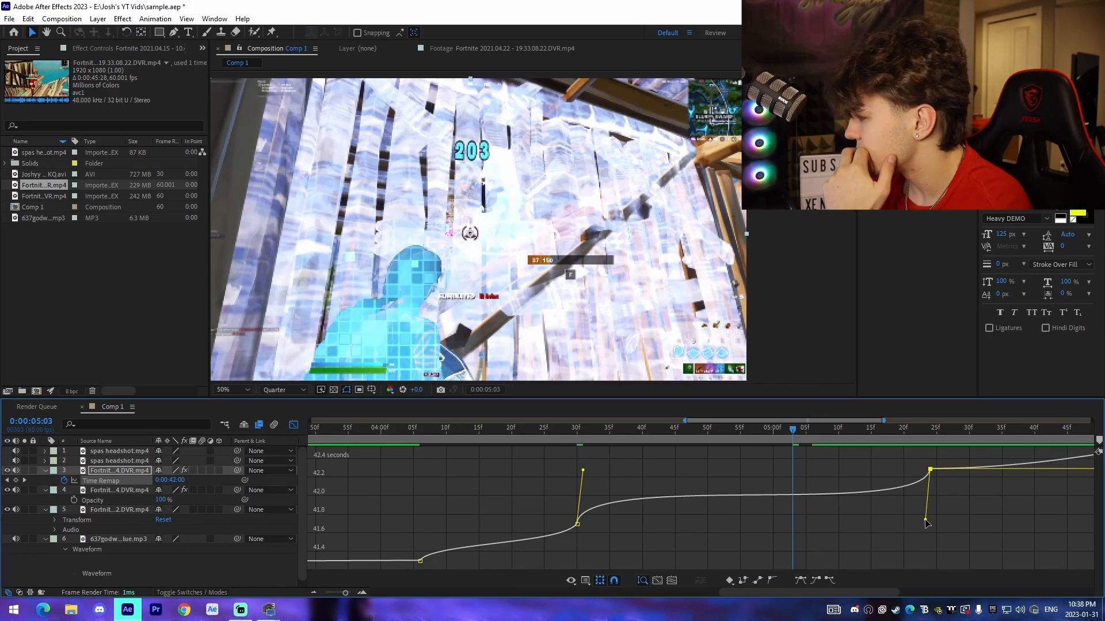
left_click(346, 428)
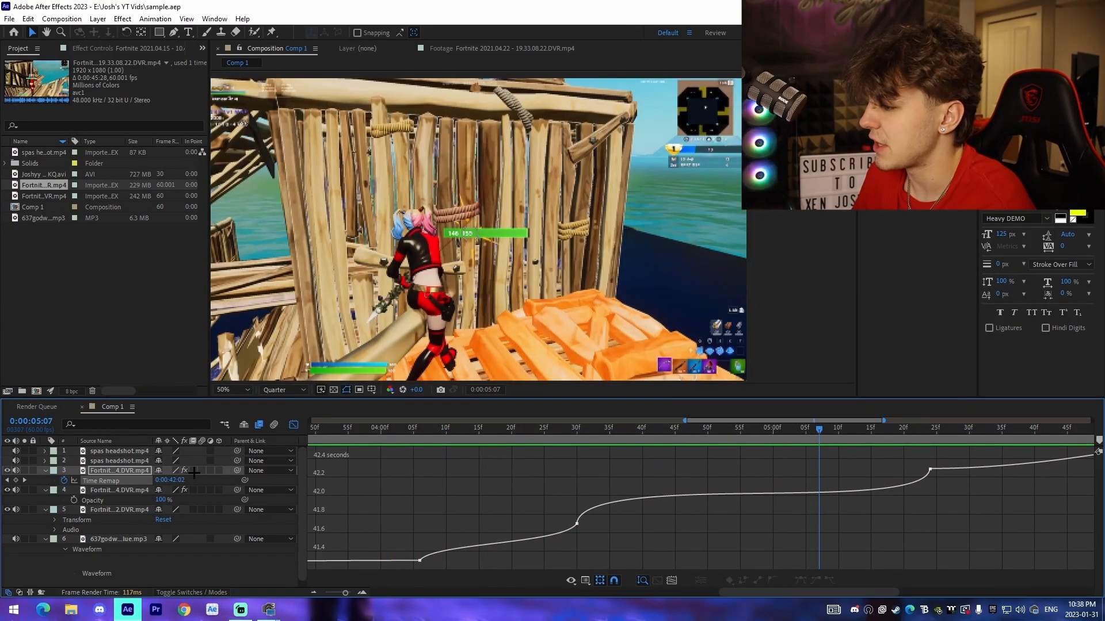
Return to the layer timeline, collapse the first clip's remap and move to the last clip's action near 6:45.
left_click(348, 428)
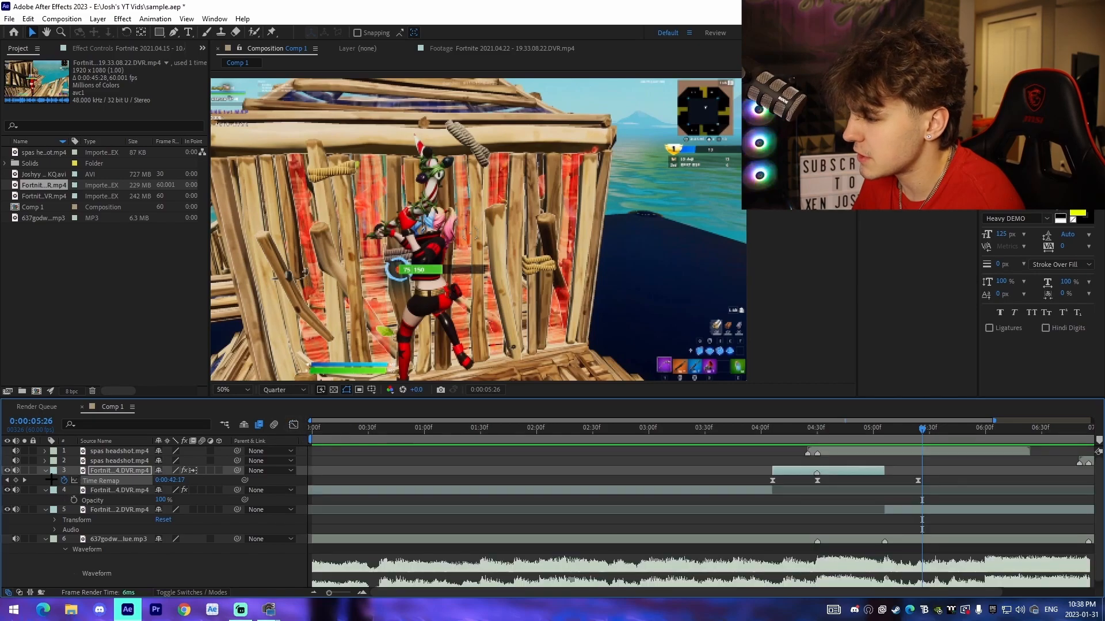
left_click(45, 471)
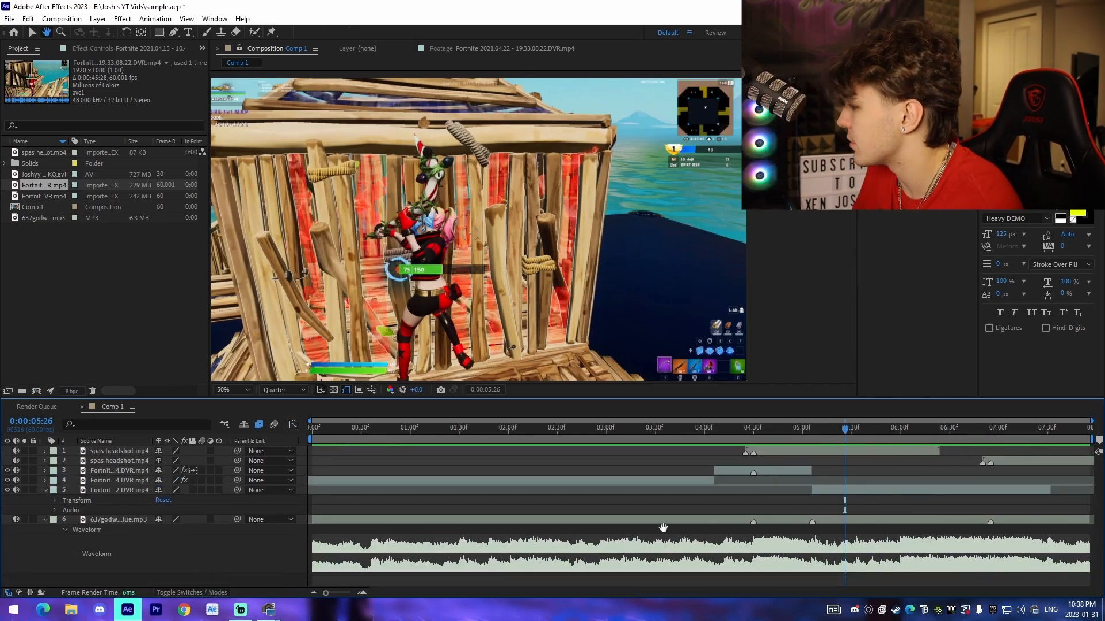
left_click(976, 428)
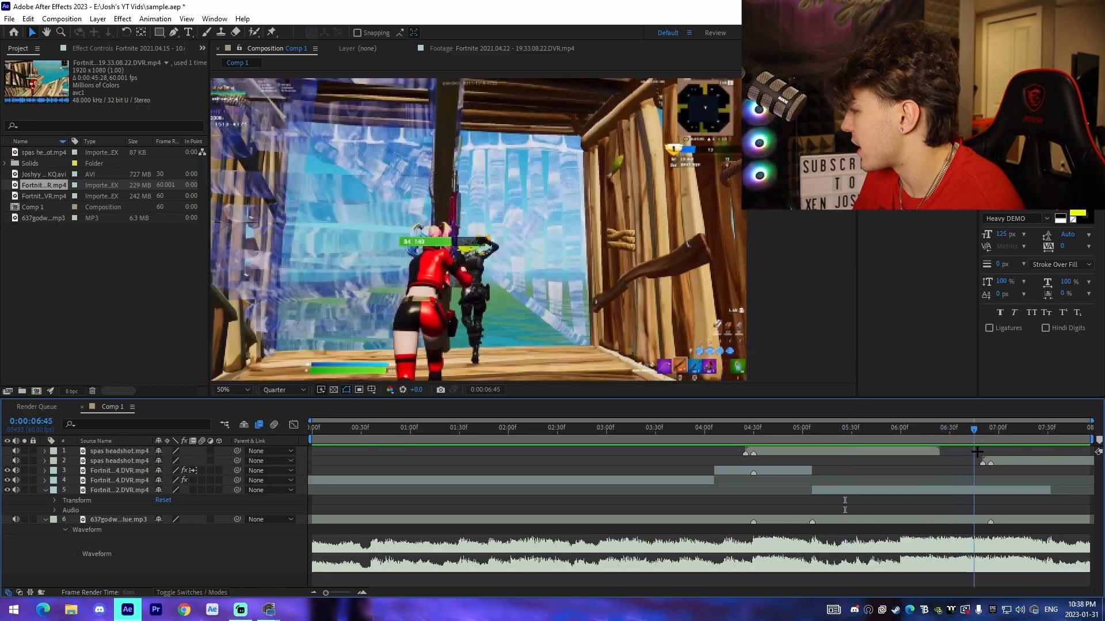
left_click(949, 428)
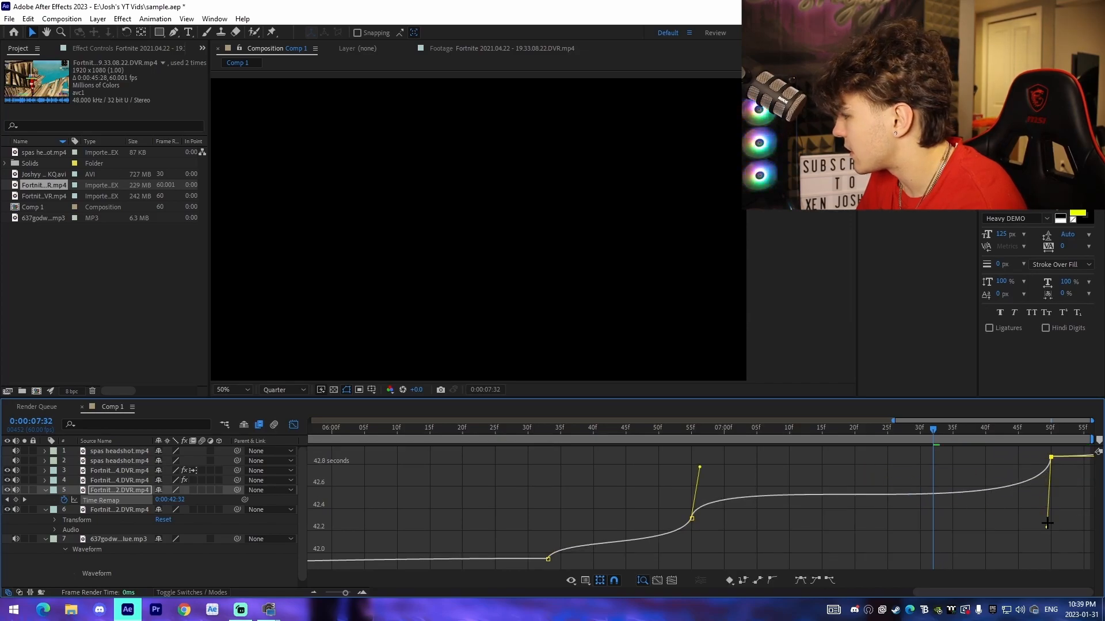
Ease the last clip's ramp curve with its Bezier handle, then switch over to DaVinci Resolve.
left_click(416, 426)
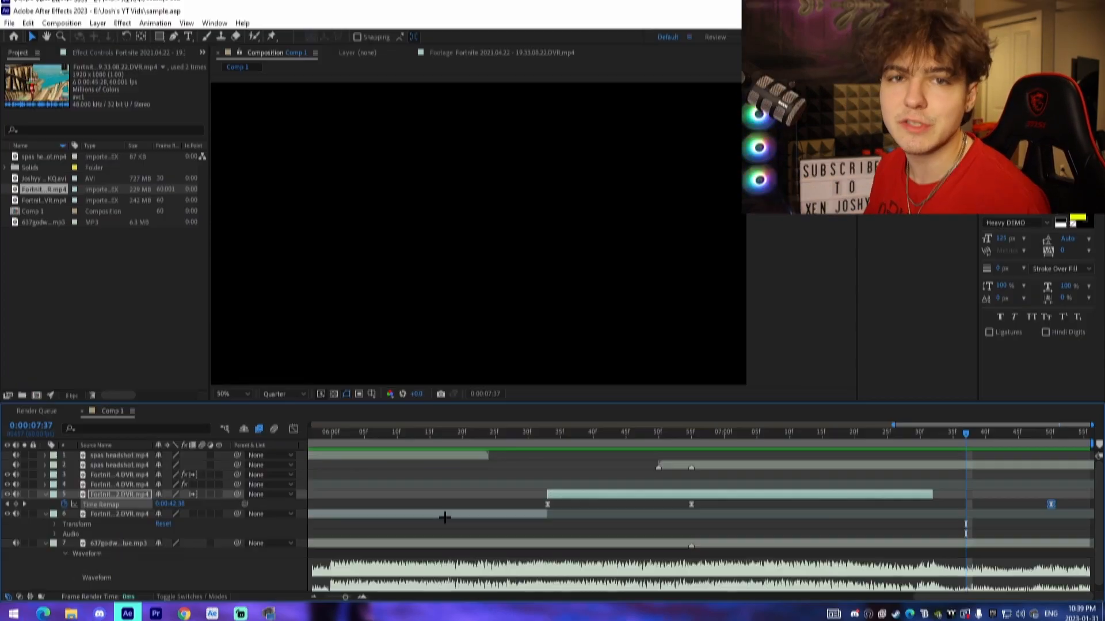
left_click(296, 612)
type("VelocityTuto")
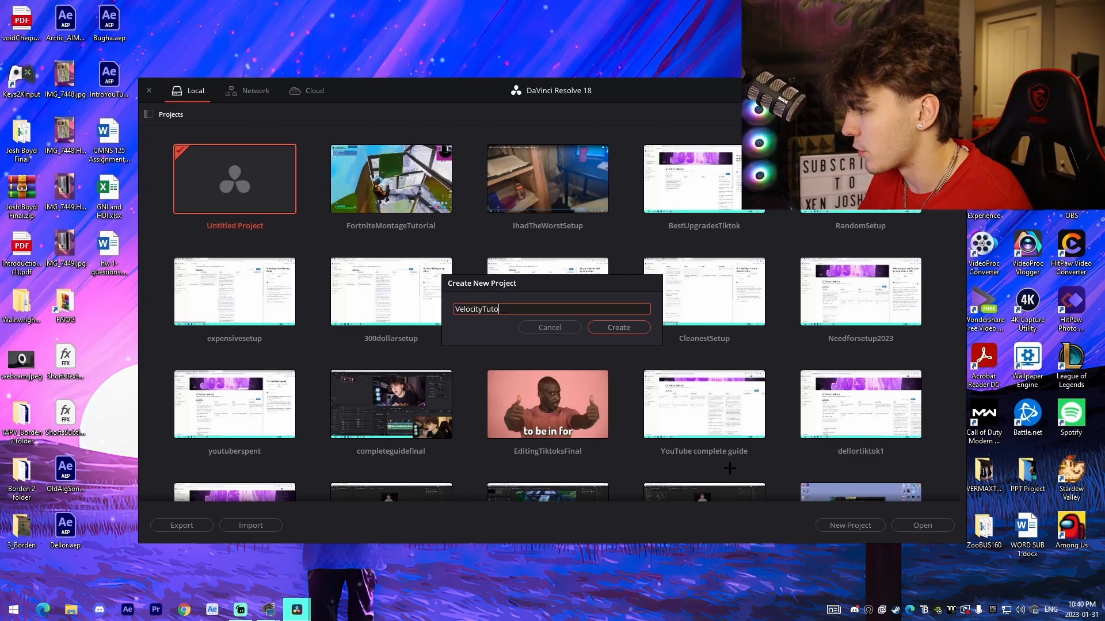
Create the project as VelocityTutorial2 after the name-in-use warning and head to the timeline.
left_click(617, 327)
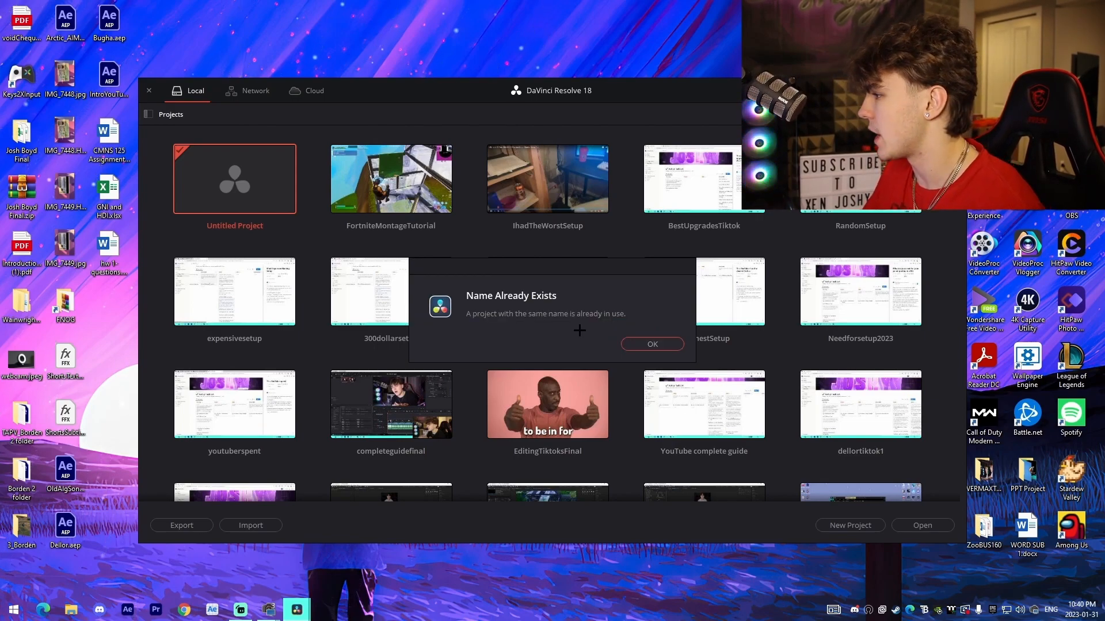
left_click(650, 344)
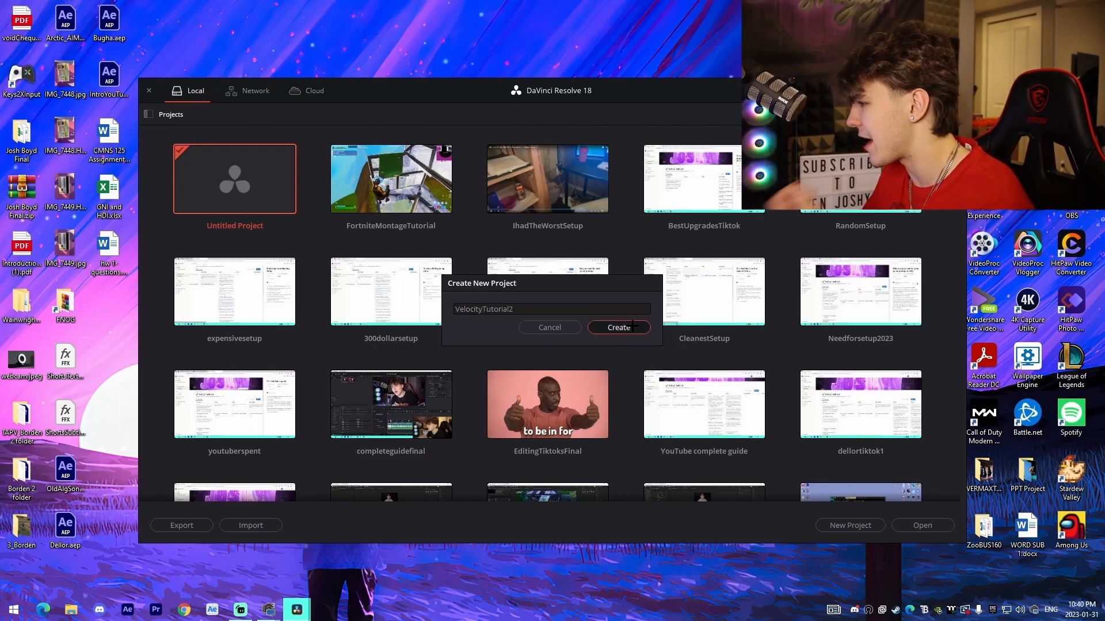
left_click(618, 327)
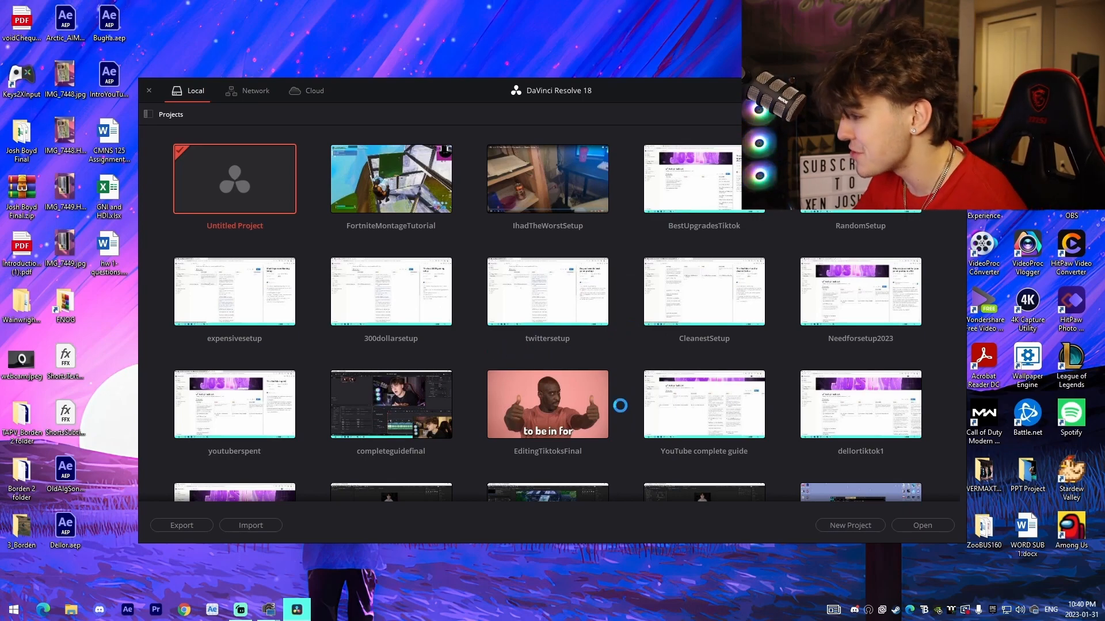
left_click(71, 19)
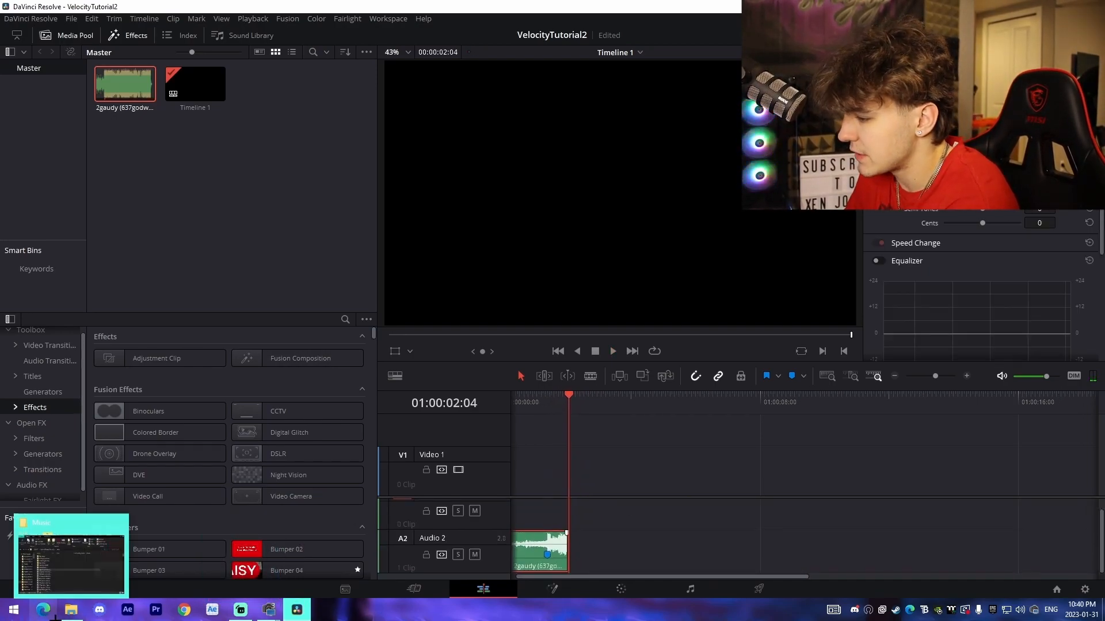
Place the Fortnite clip on Video 1 above the music and bring up its clip options.
left_click(70, 610)
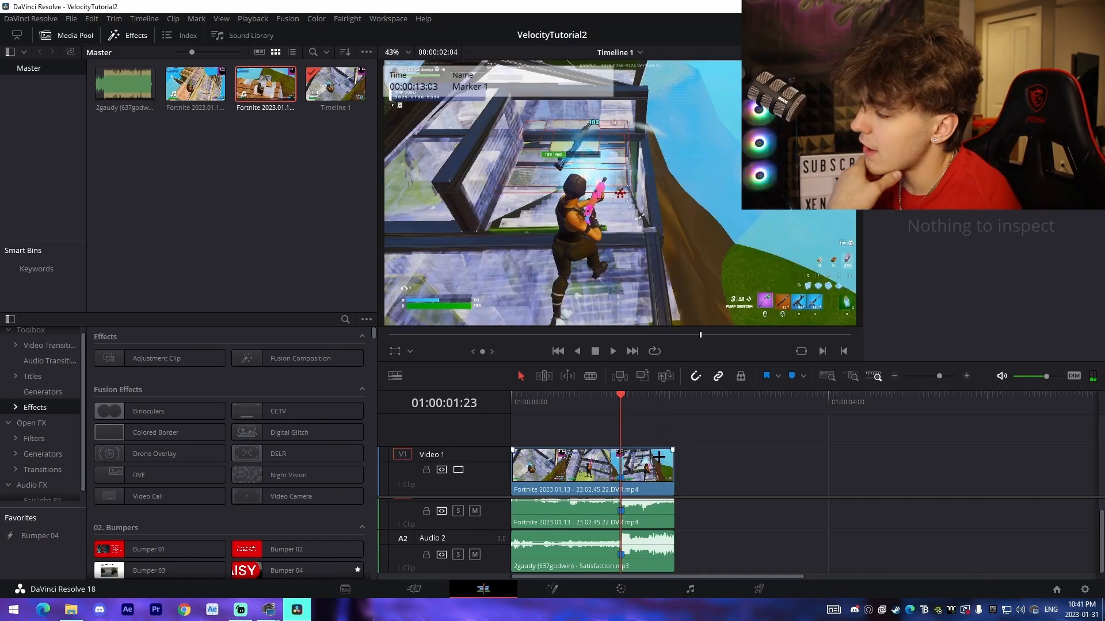
right_click(592, 472)
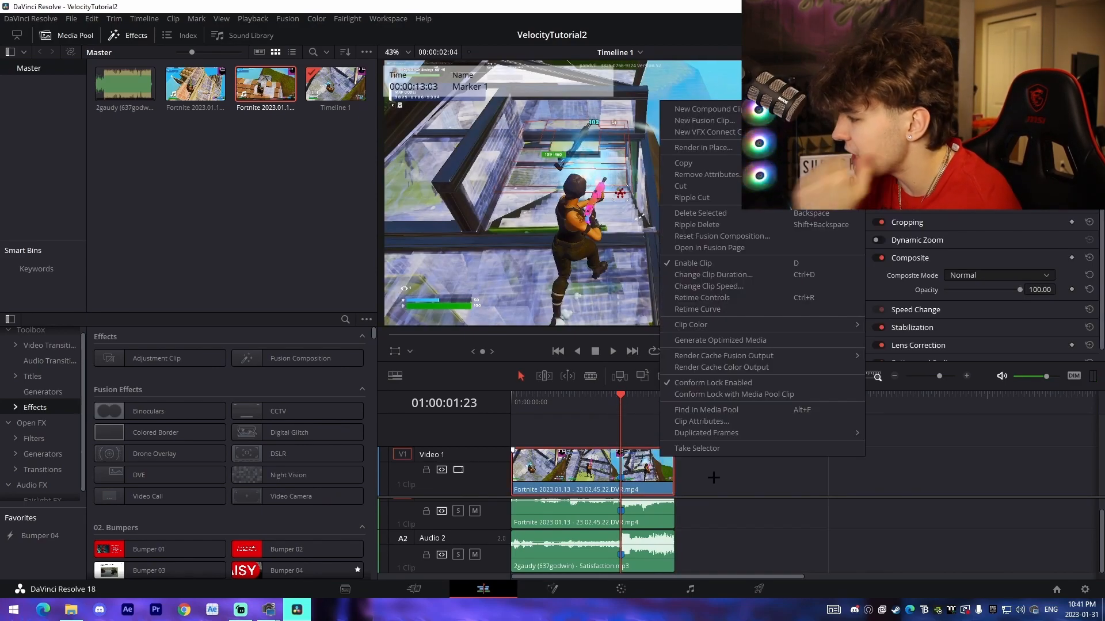
Enable Retime Controls on the clip (100% speed) and set its Inspector retime processing.
left_click(709, 285)
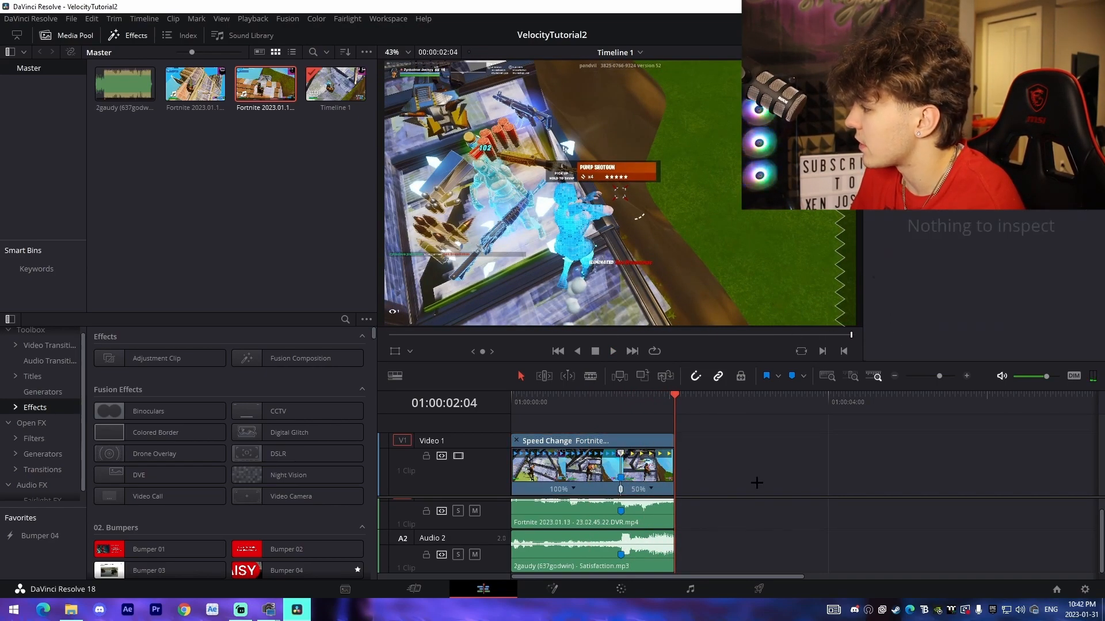
left_click(592, 465)
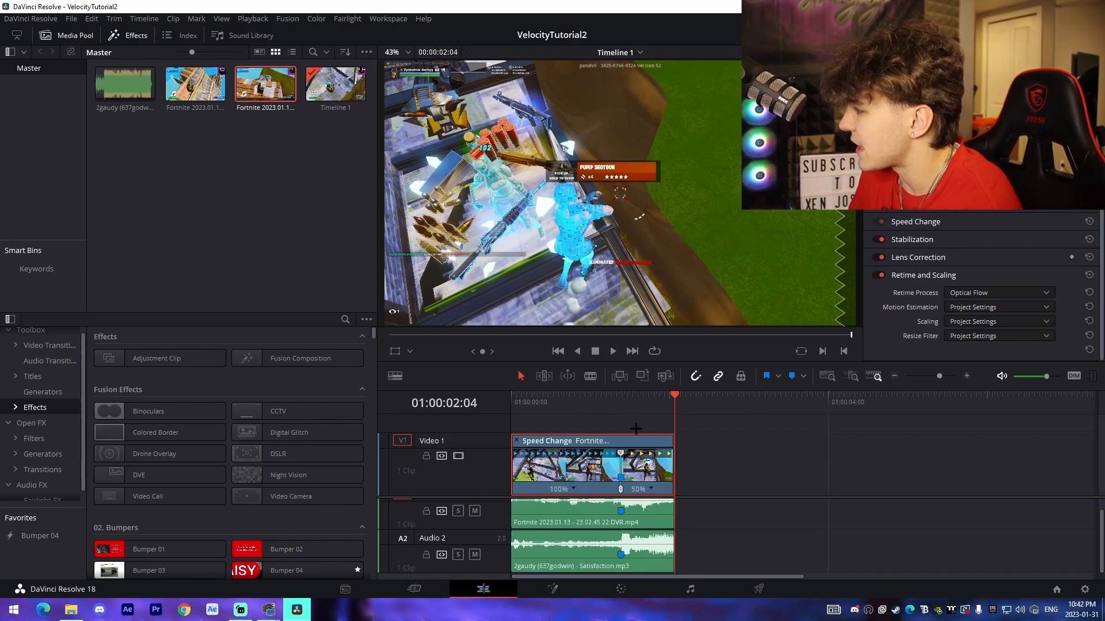
left_click(999, 292)
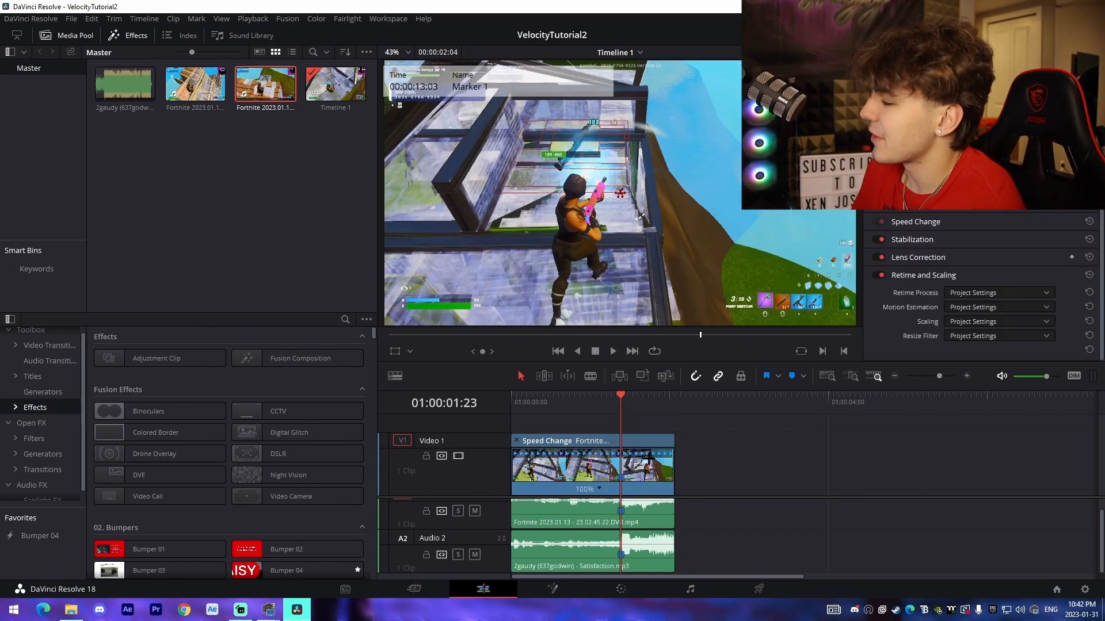
Show the Fortnite clip's Retime Speed curve from its right-click menu on the timeline.
right_click(591, 468)
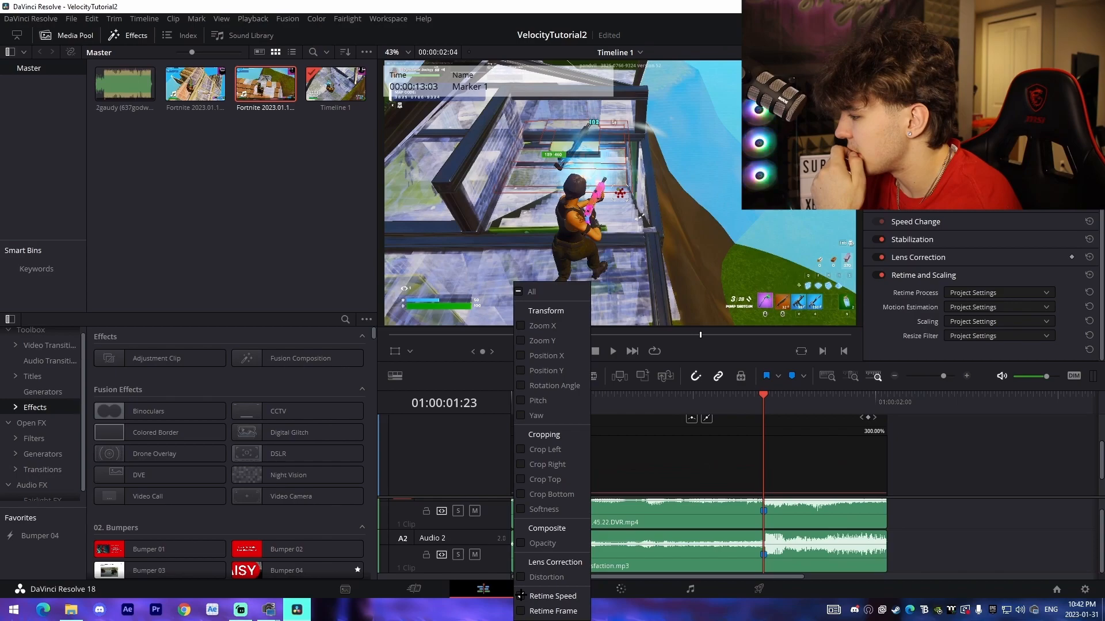
left_click(552, 595)
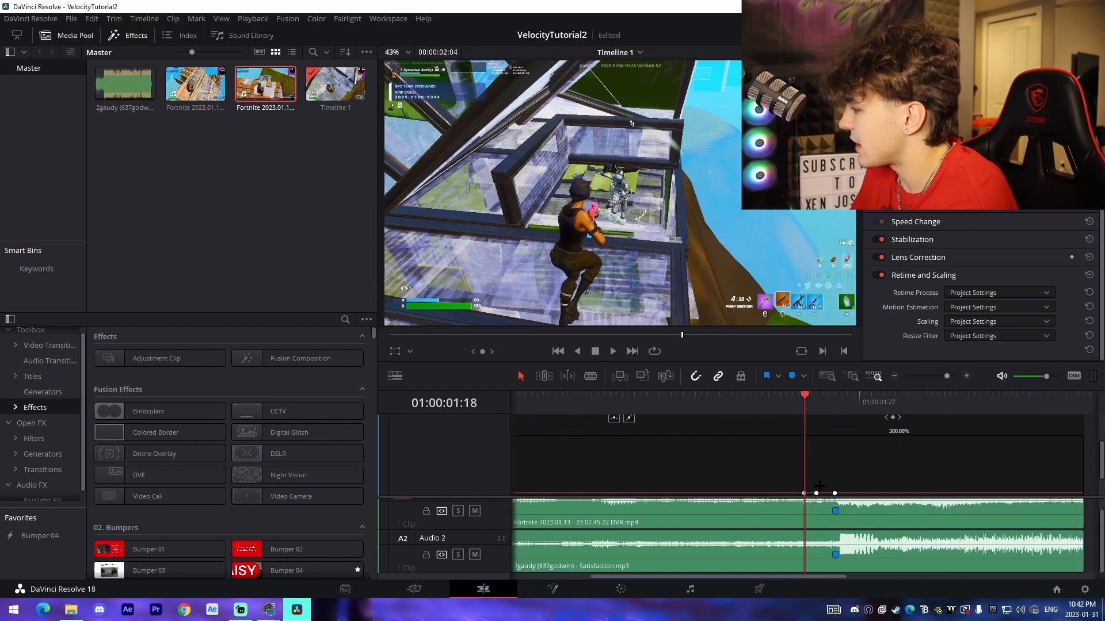
mouse_move(810, 458)
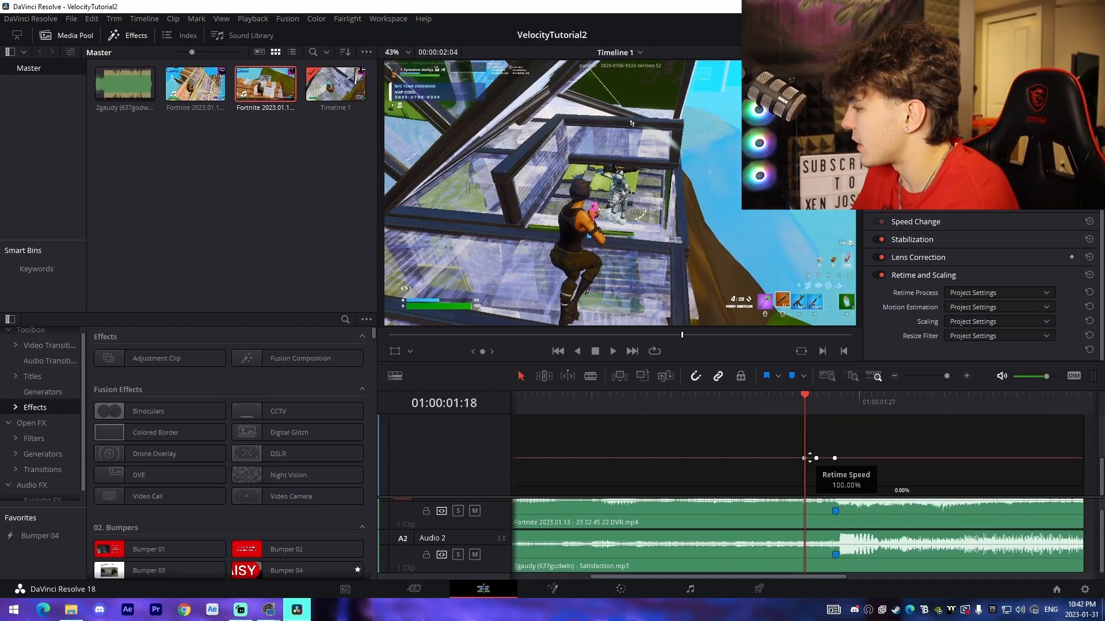